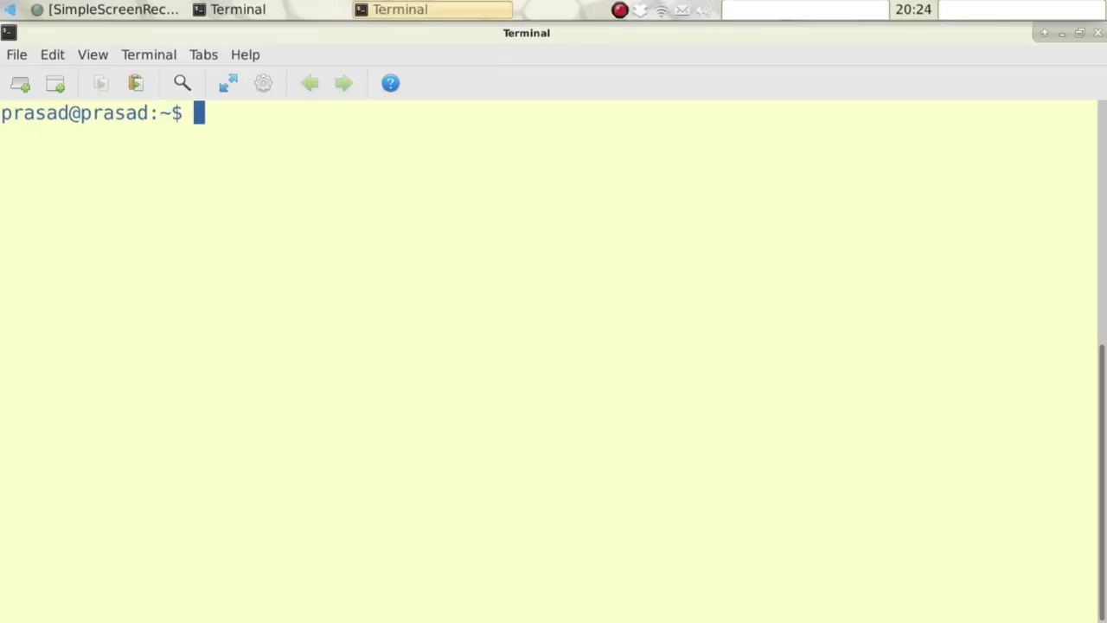
text(https://repo.almalinux.org/almalinux/almalinux-release-latest-9.x86_64.rpm)
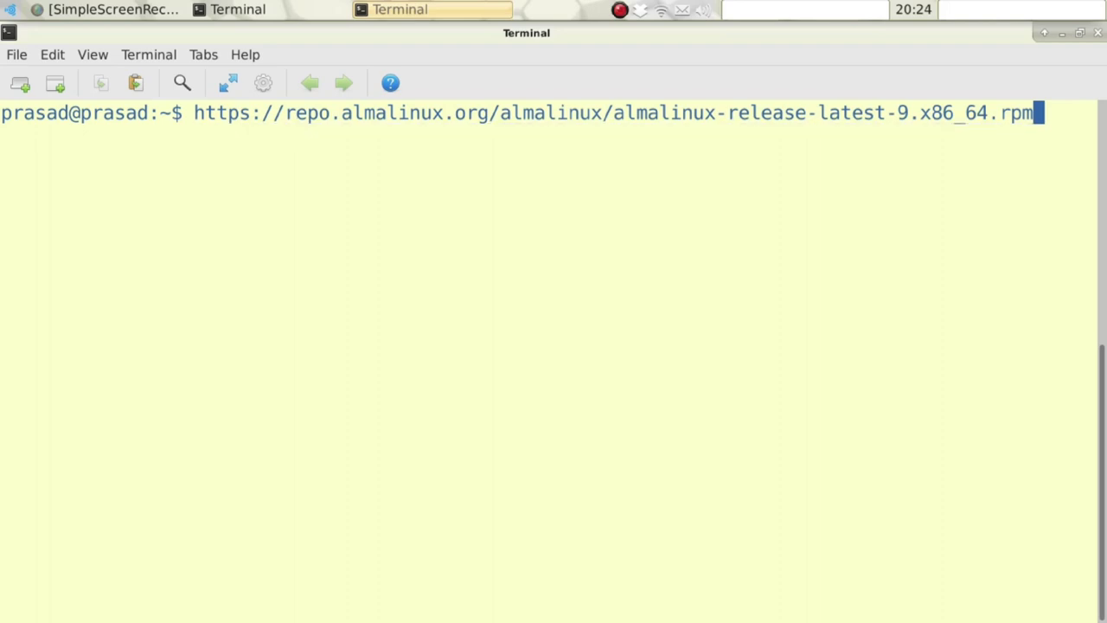
drag(195, 112, 716, 113)
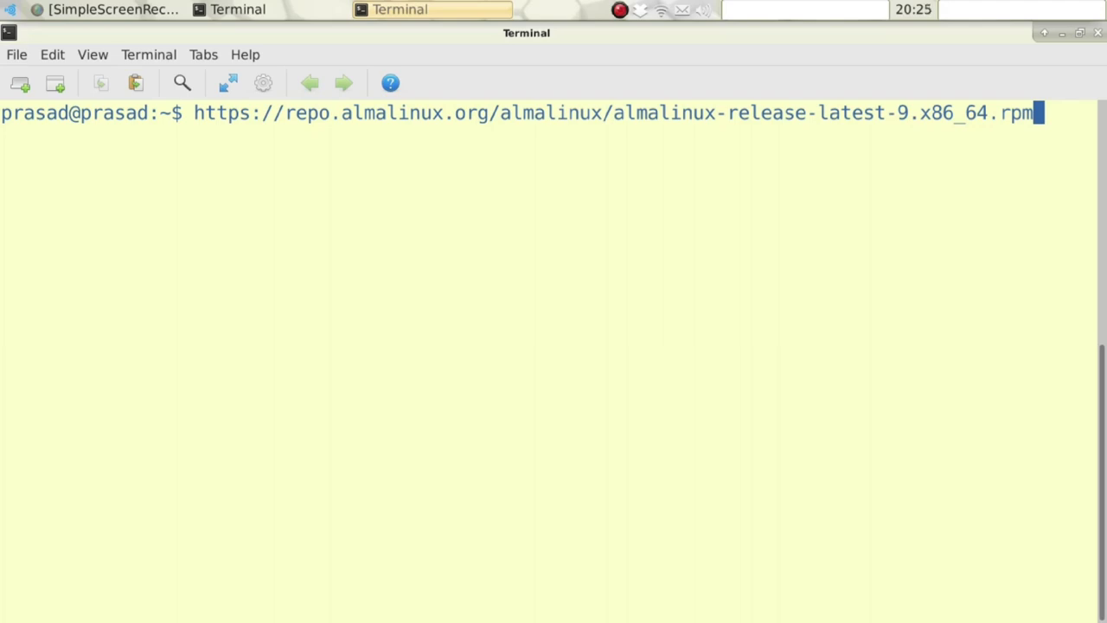
Run basename on the AlmaLinux URL to print almalinux-release-latest-9.x86_64.rpm, then clear the screen.
text(ba)
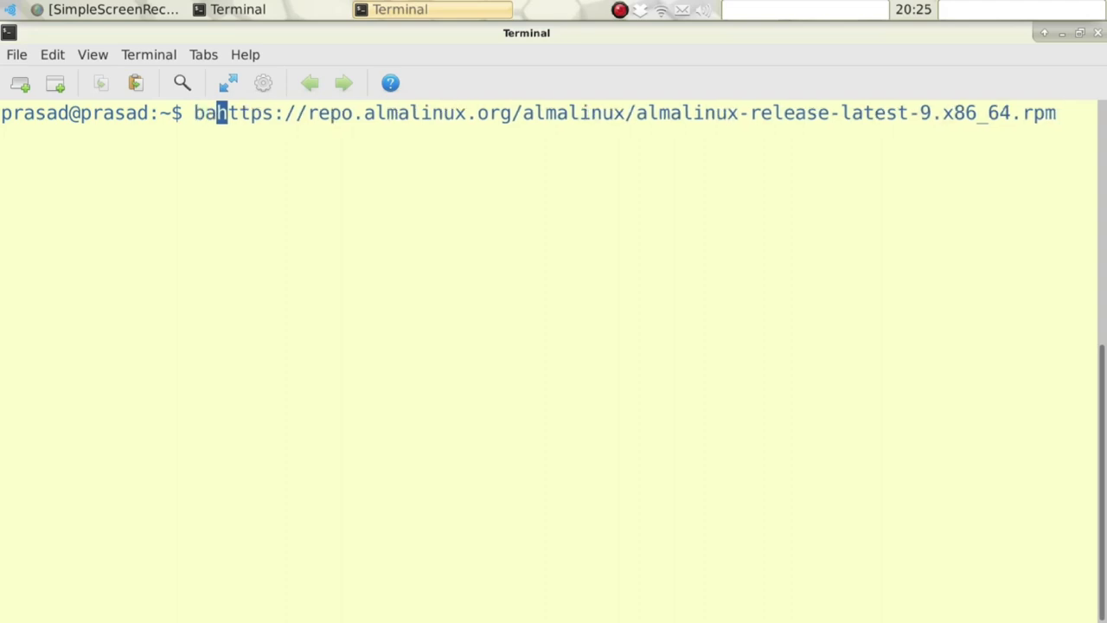
text(sename)
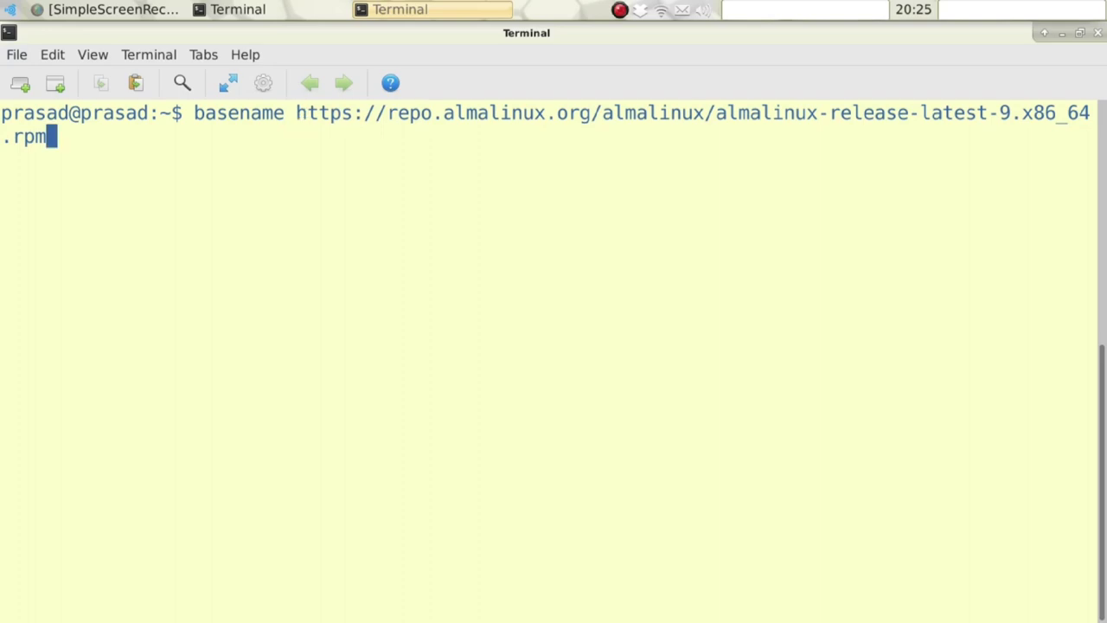
key(Return)
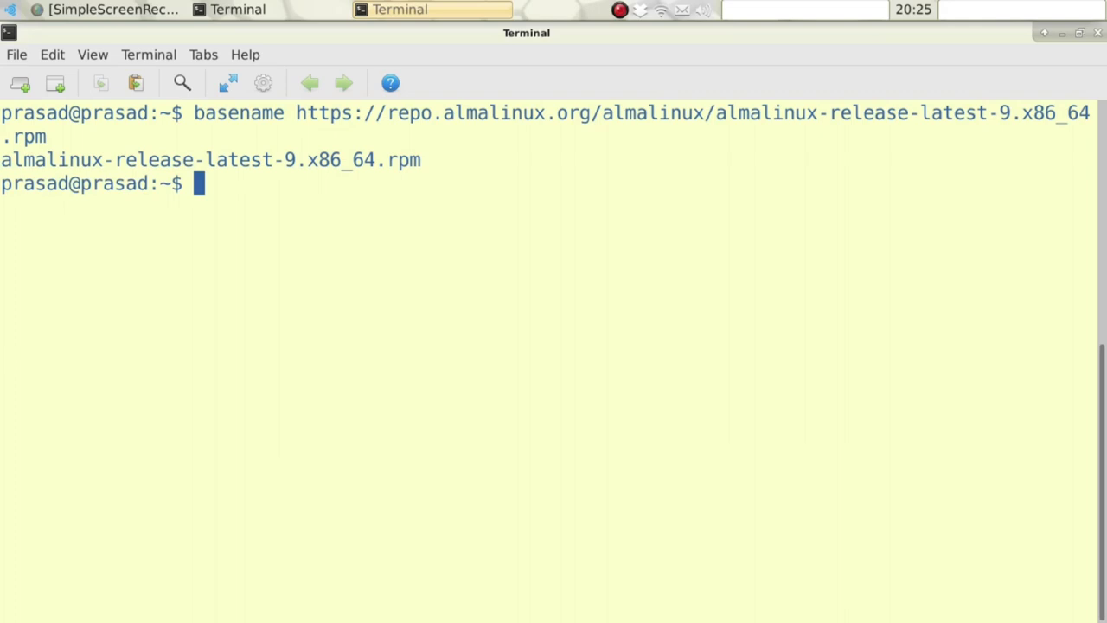
double_click(210, 159)
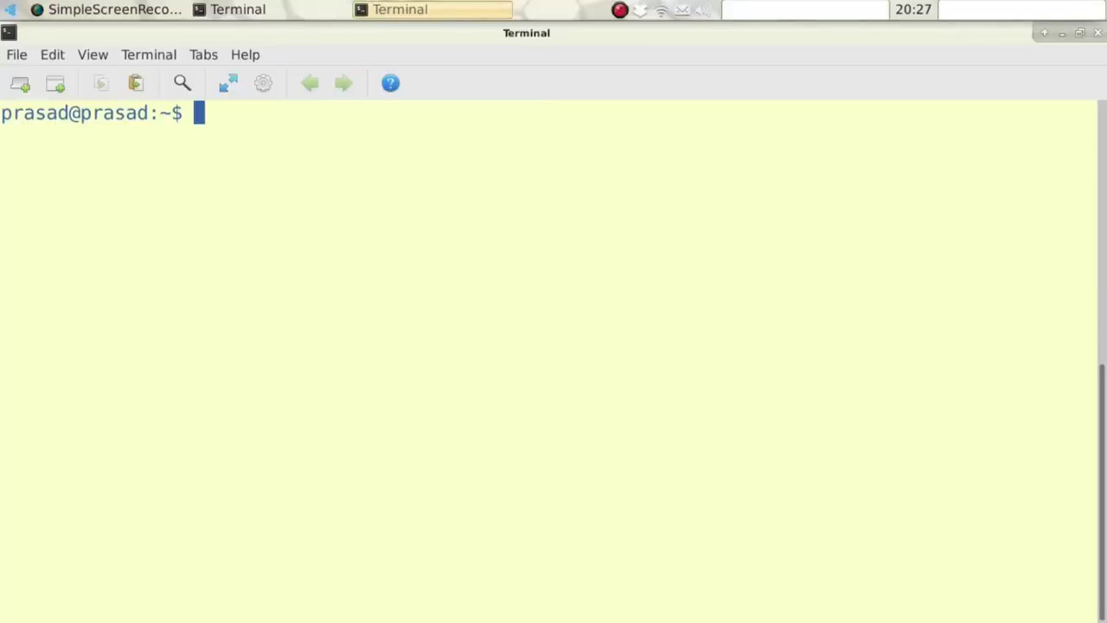
Run basename -s .apk abcd-123.5.3.apk to print abcd-123.5.3, then recall the command.
text(basename -s .apk abcd-123.5.3.apk)
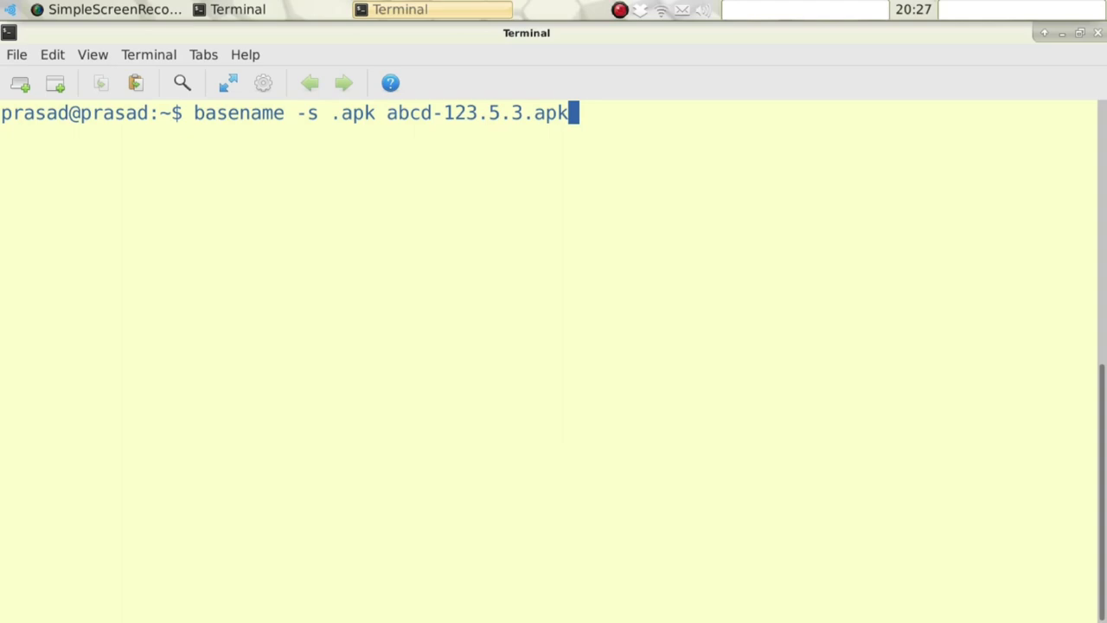
double_click(306, 113)
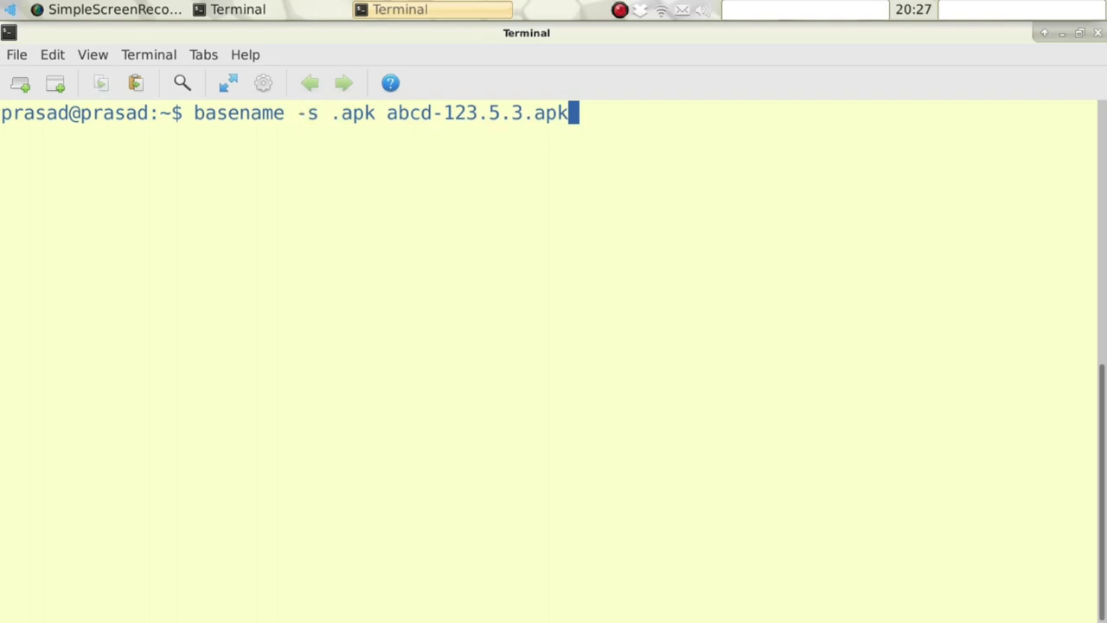
double_click(353, 113)
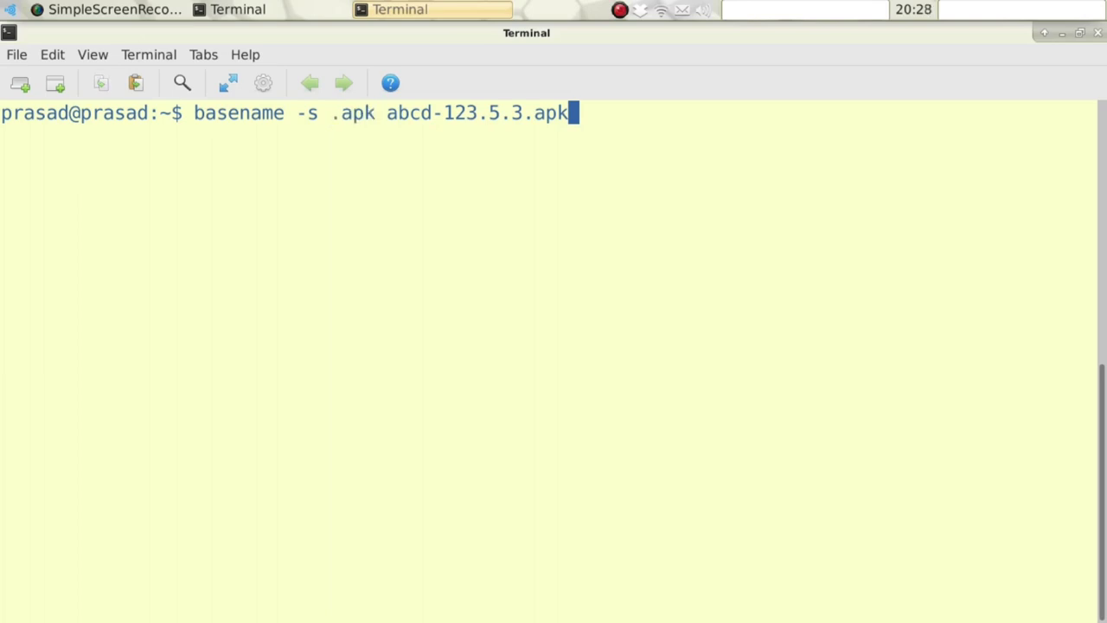
key(Return)
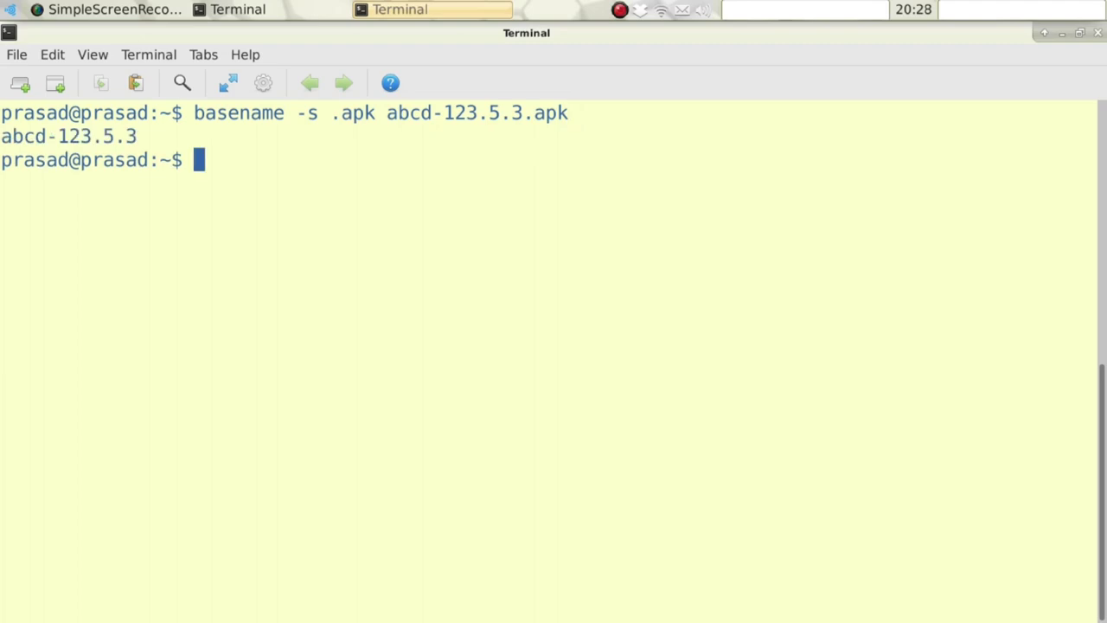
double_click(68, 136)
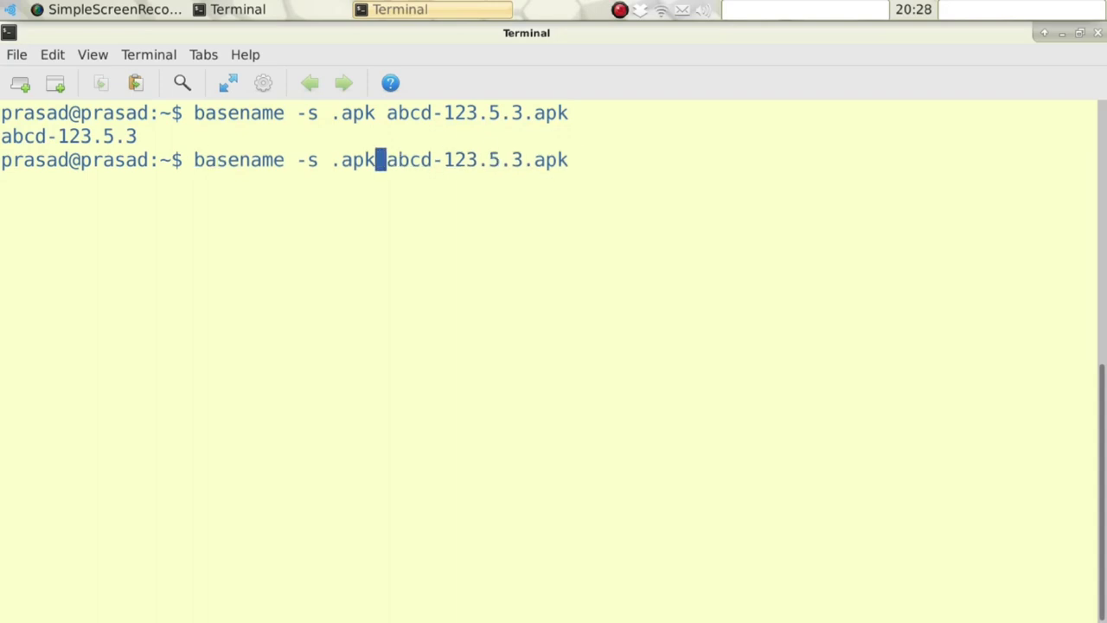
Change the suffix option from .apk to .ipa and rerun, printing abcd-123.5.3.apk unchanged.
key(BackSpace)
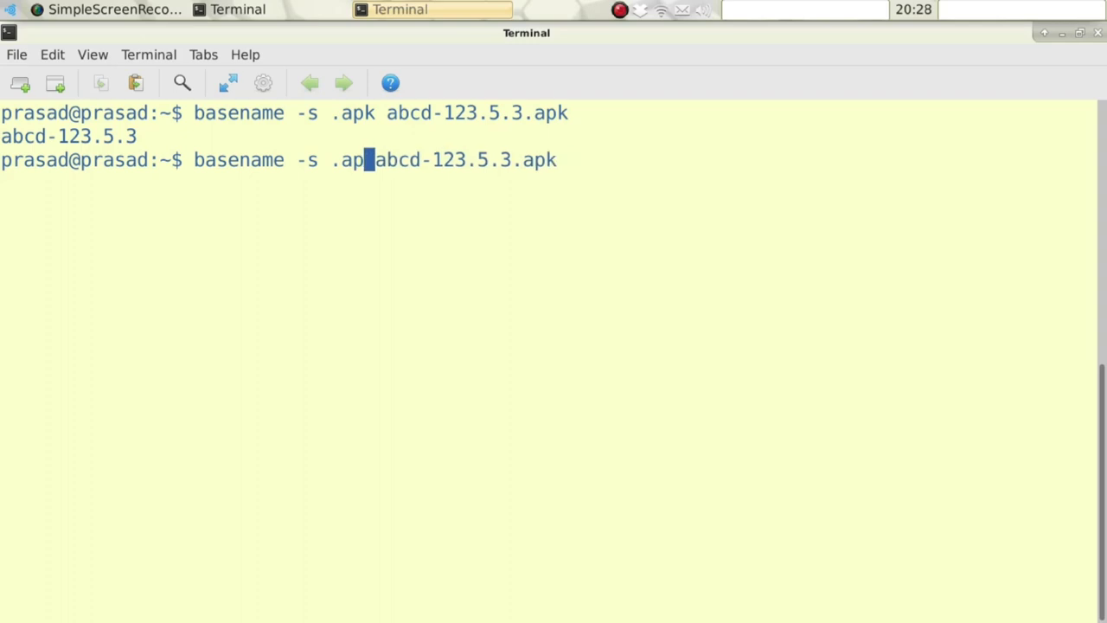
text(ipa)
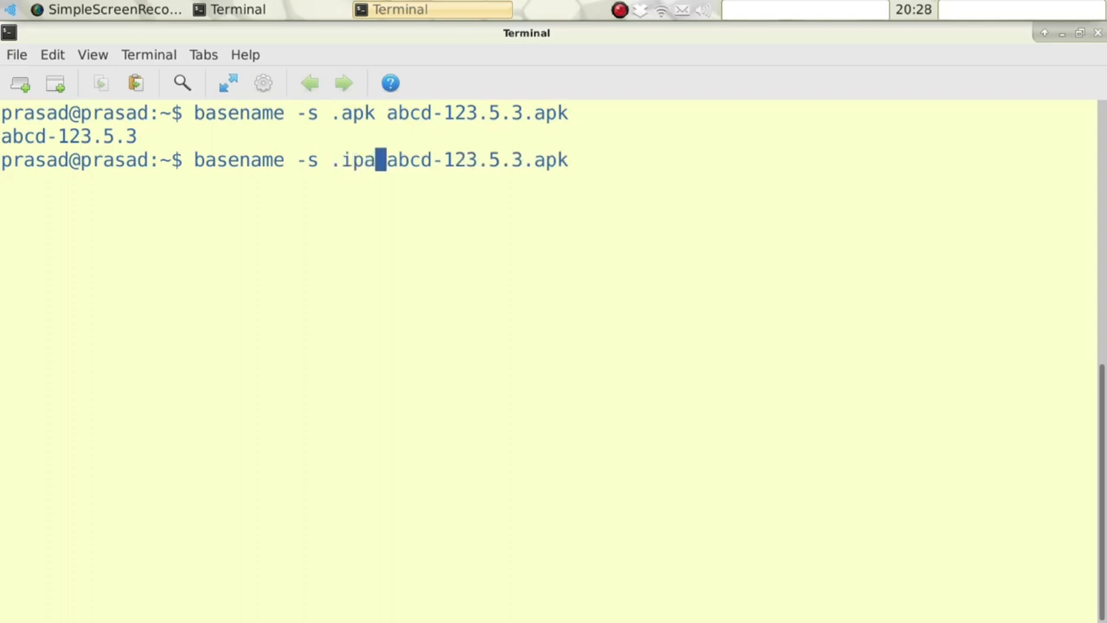
key(Return)
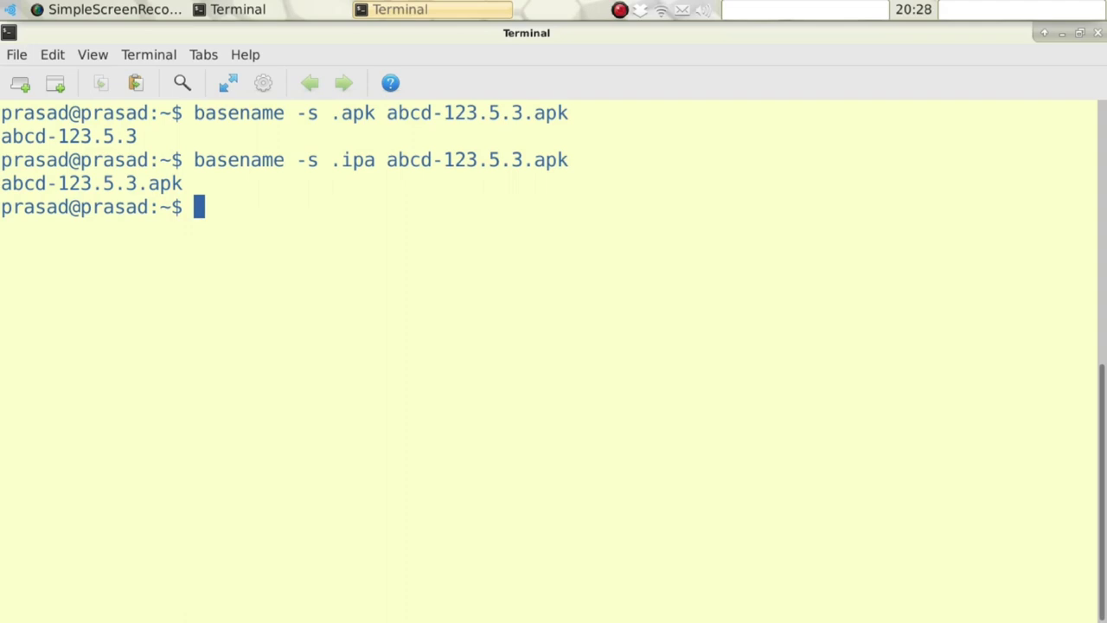
Enter basename -a with the first path one/two/three/four.txt.
text(base)
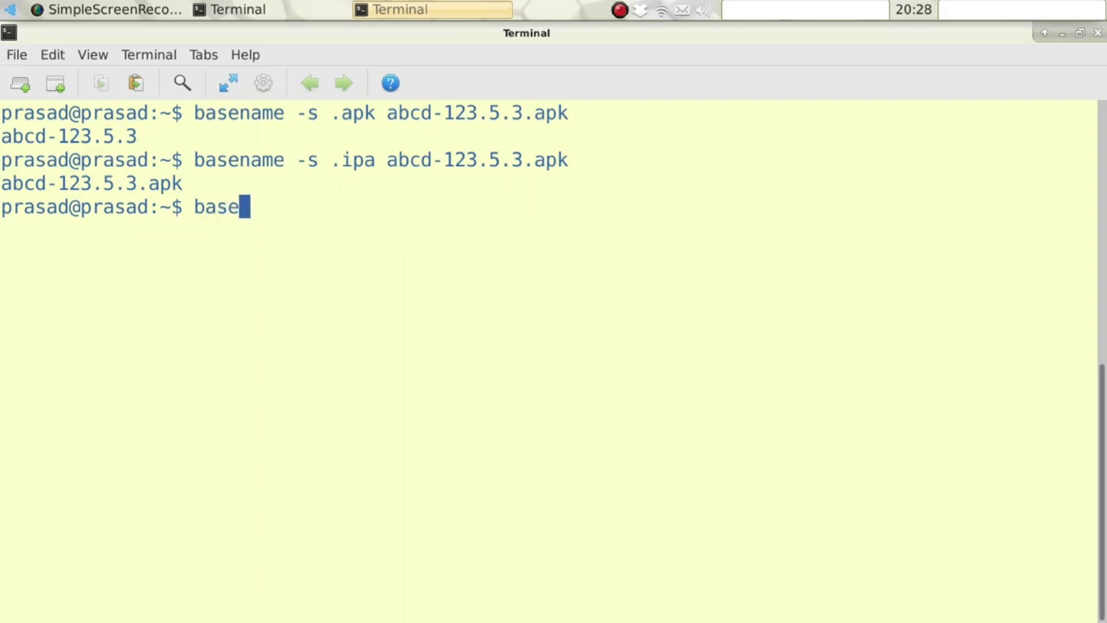
text(name -a)
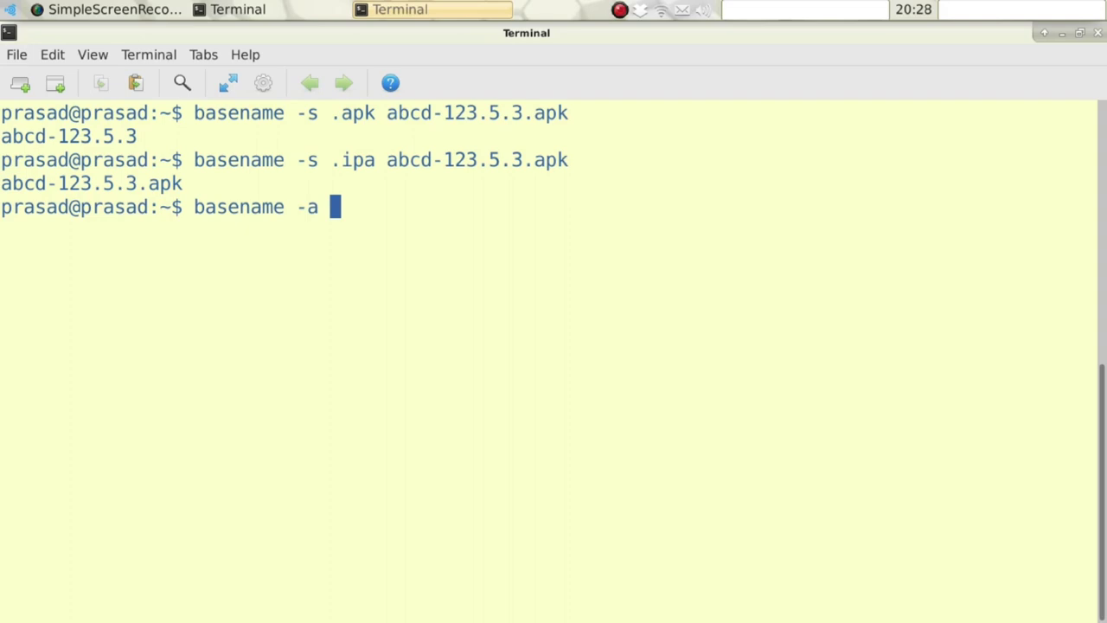
text(/one/)
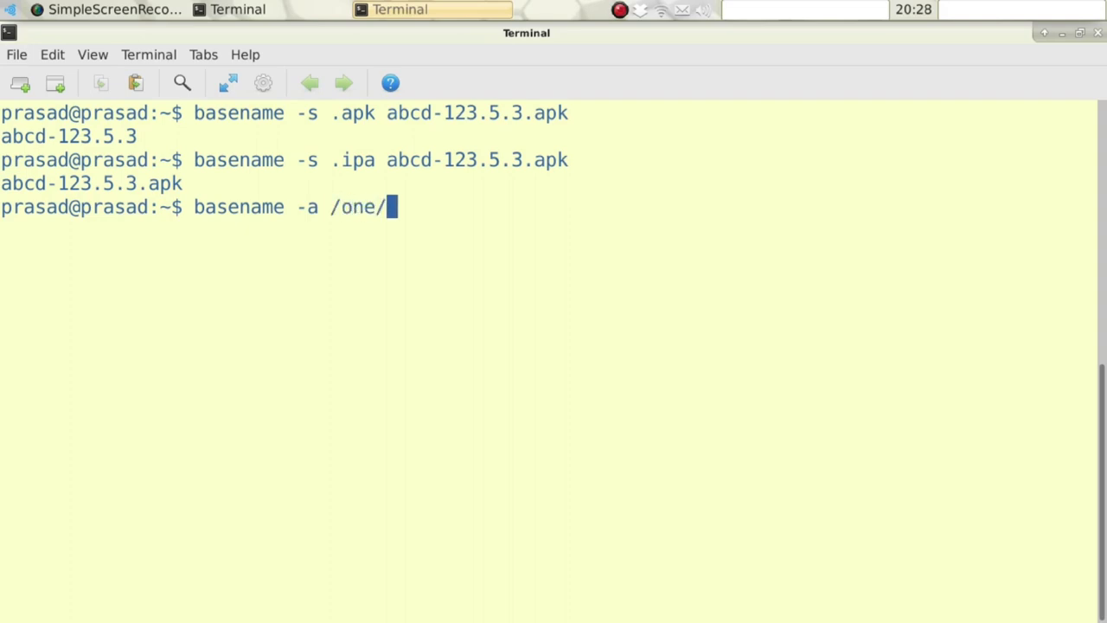
text(two/)
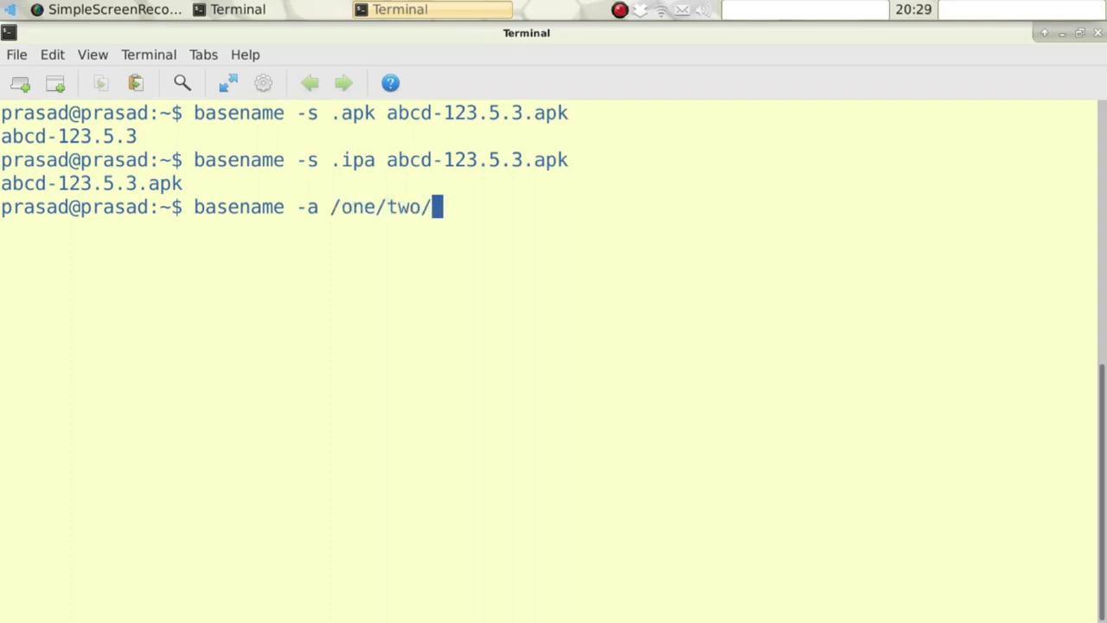
text(thre/)
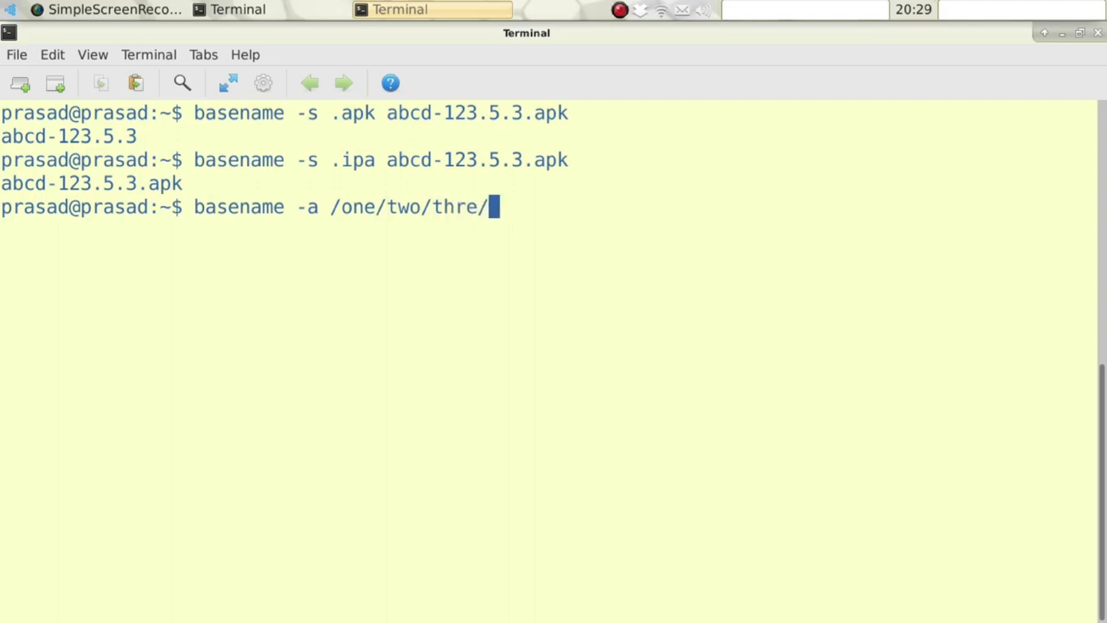
text(e)
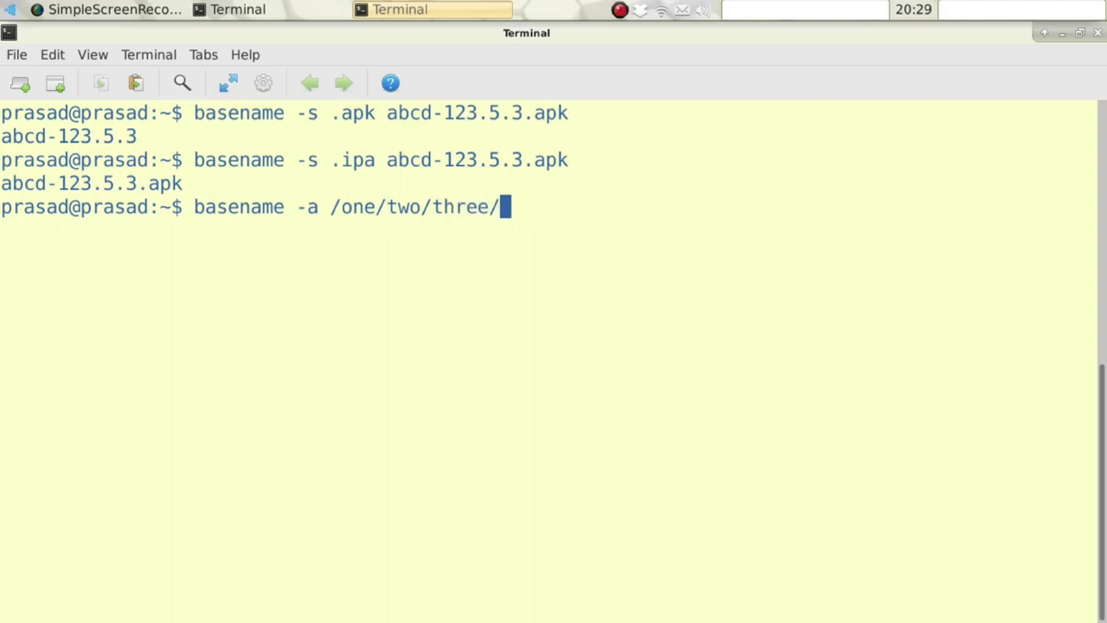
text(four.)
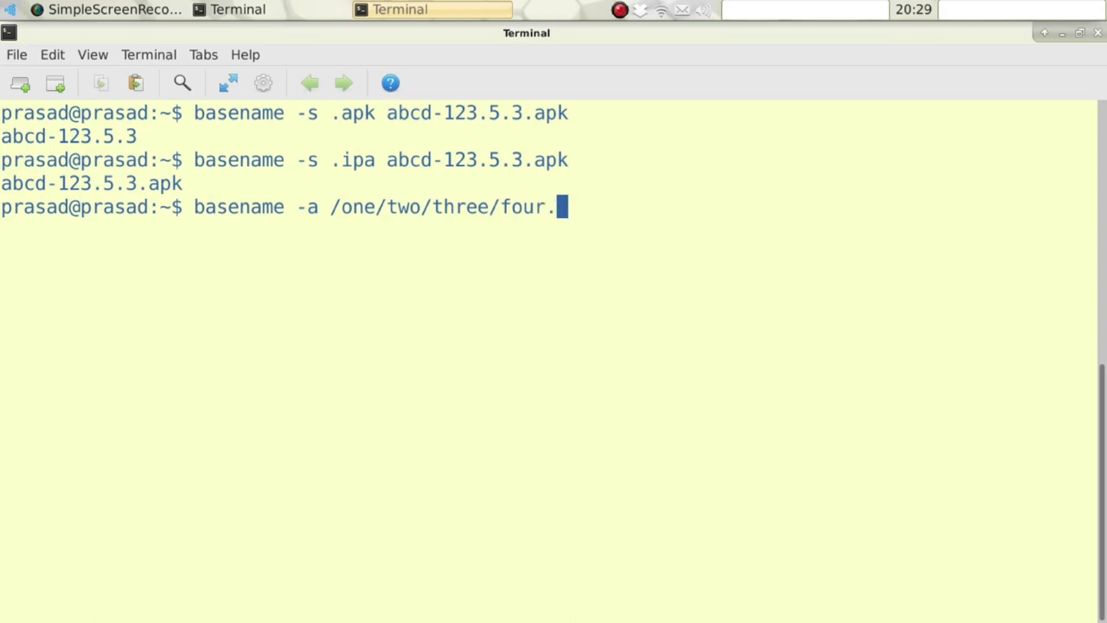
text(txt)
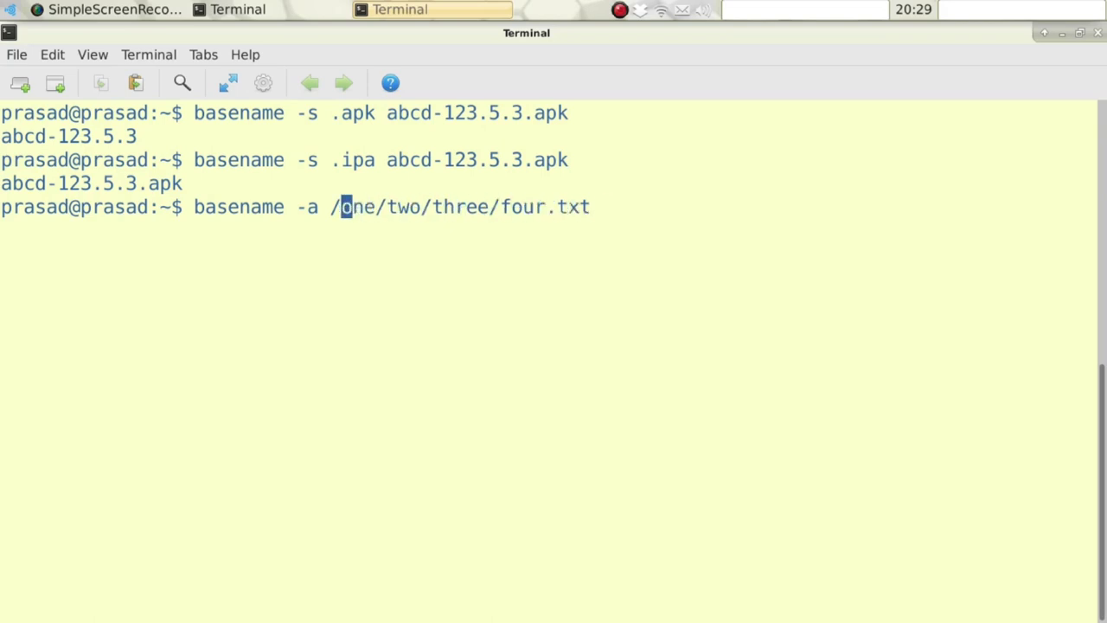
key(BackSpace)
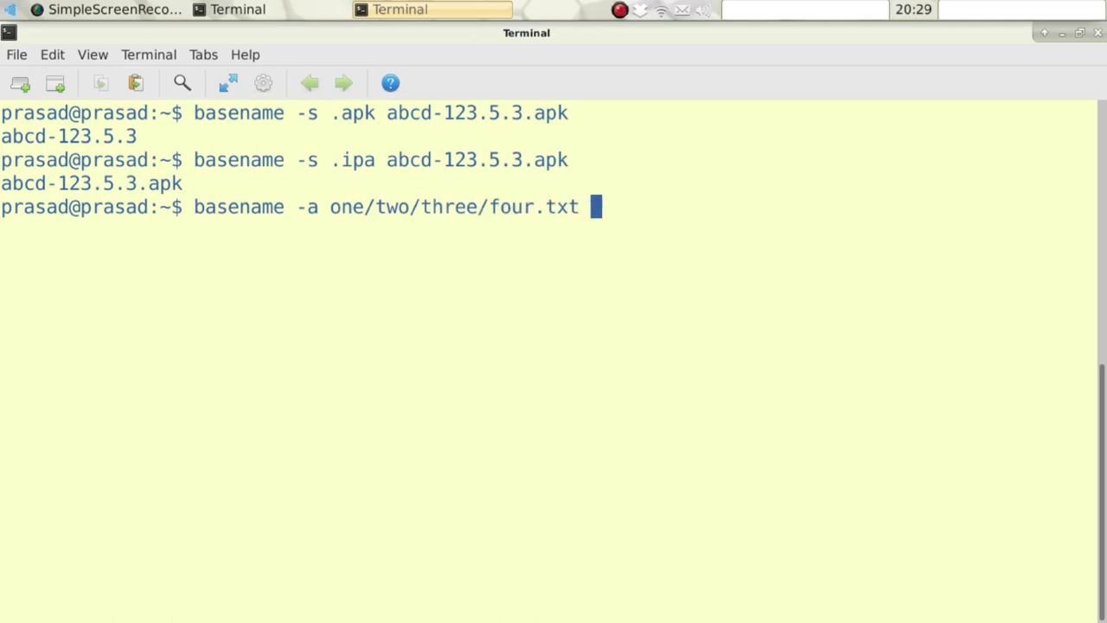
Add the second path five/six/seven/eight.txt and run, printing four.txt and eight.txt.
text(five)
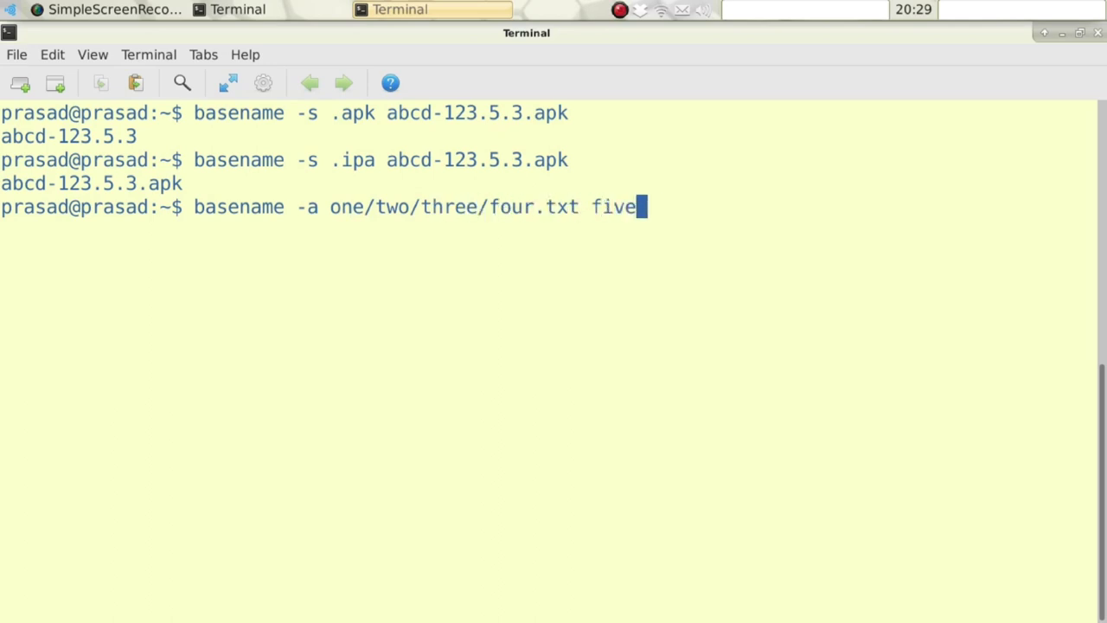
text(/six/)
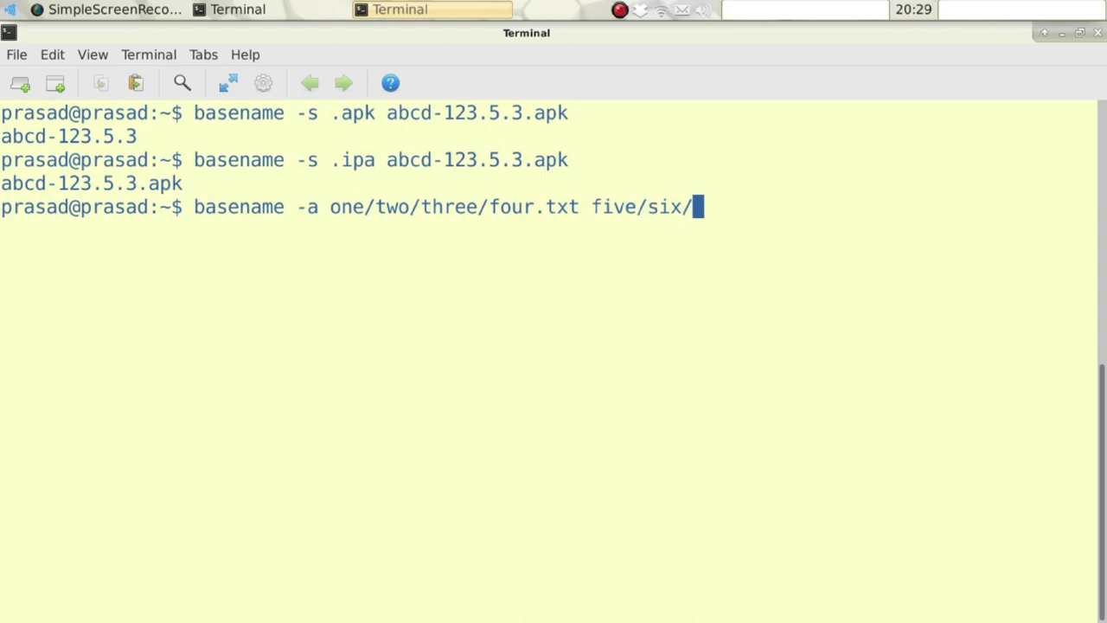
text(seven)
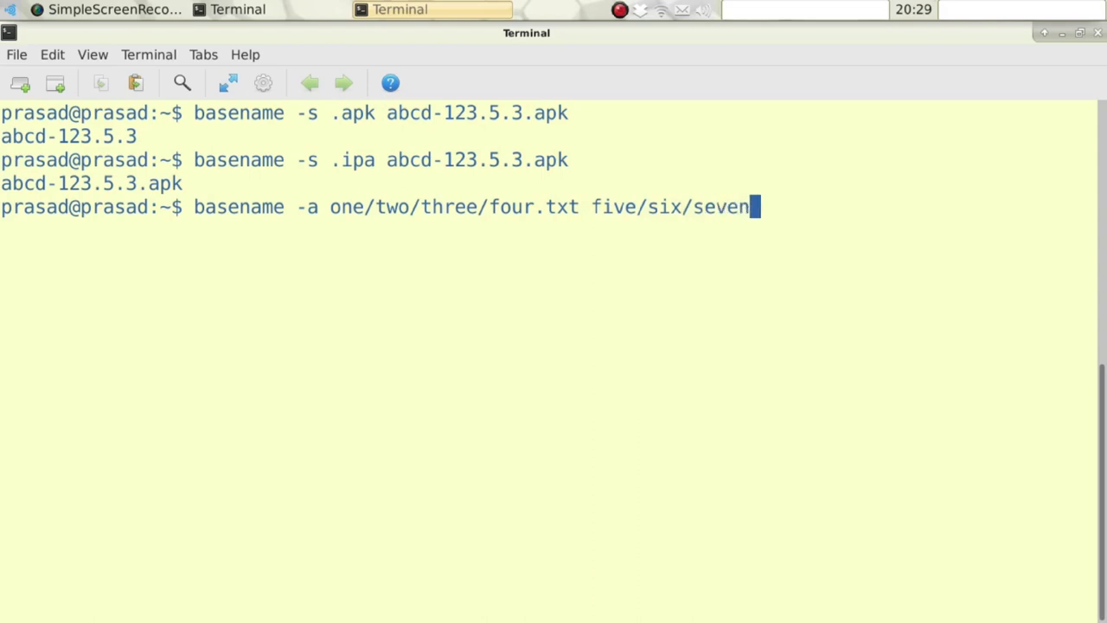
text(/)
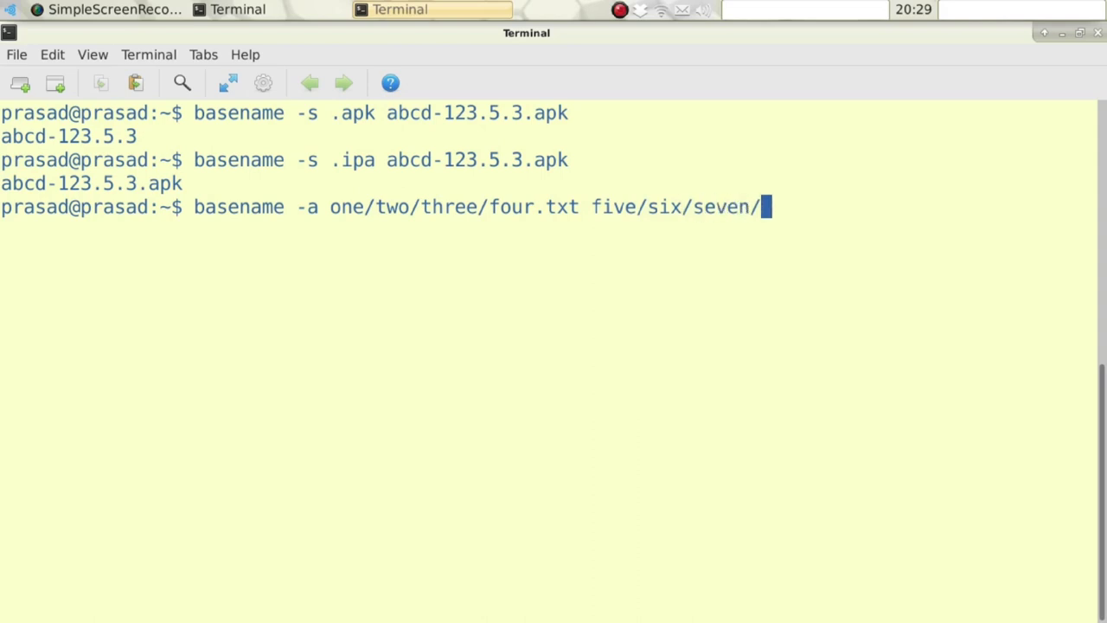
text(eight.)
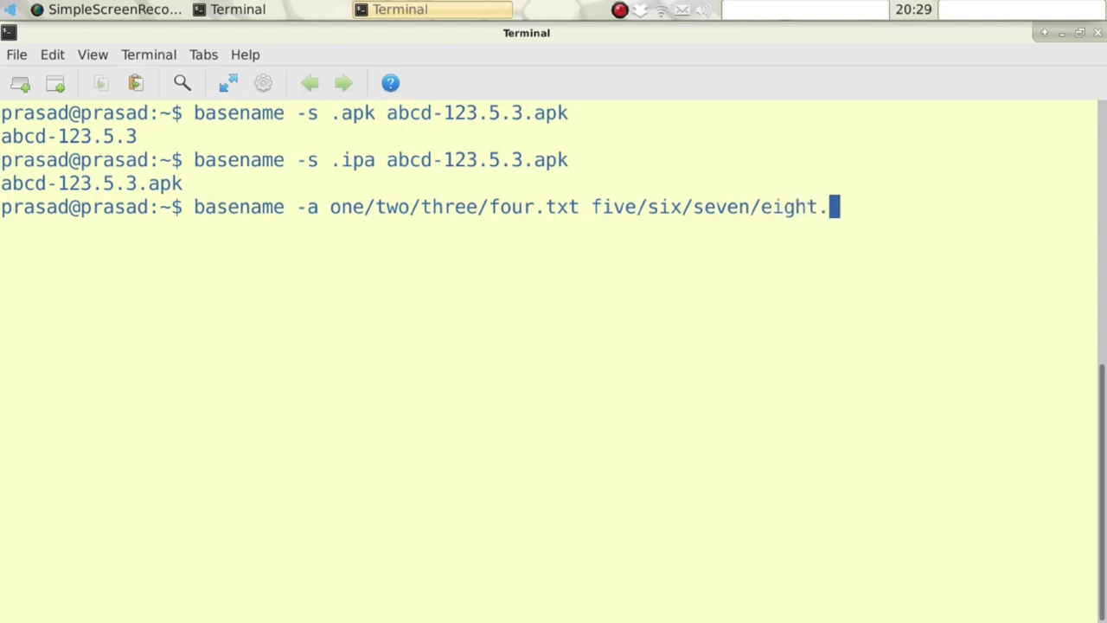
text(t)
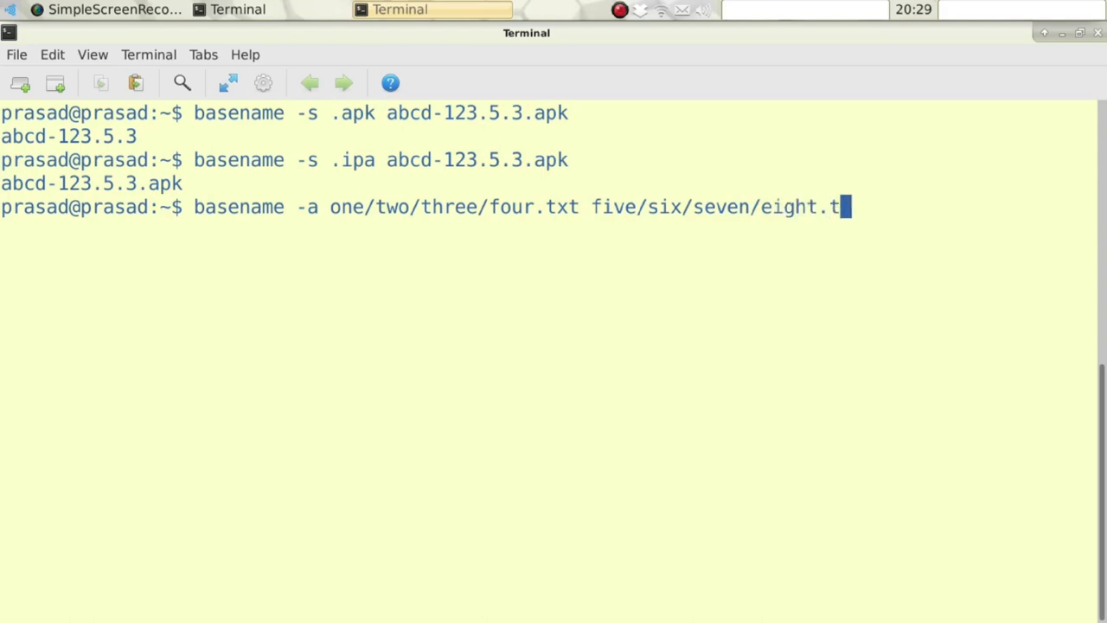
text(xt)
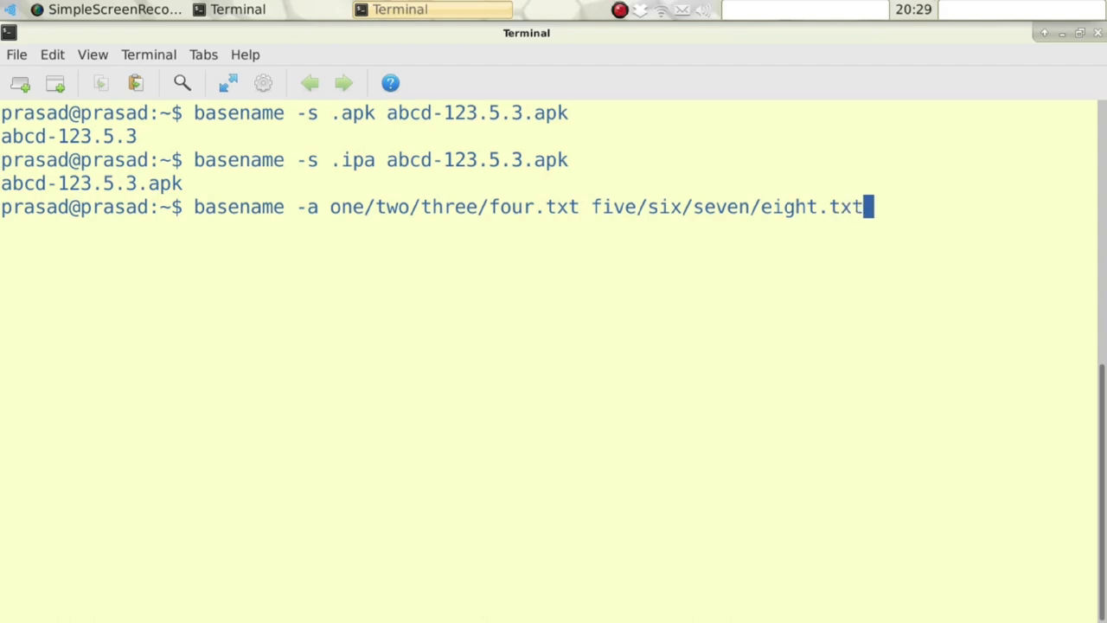
key(Return)
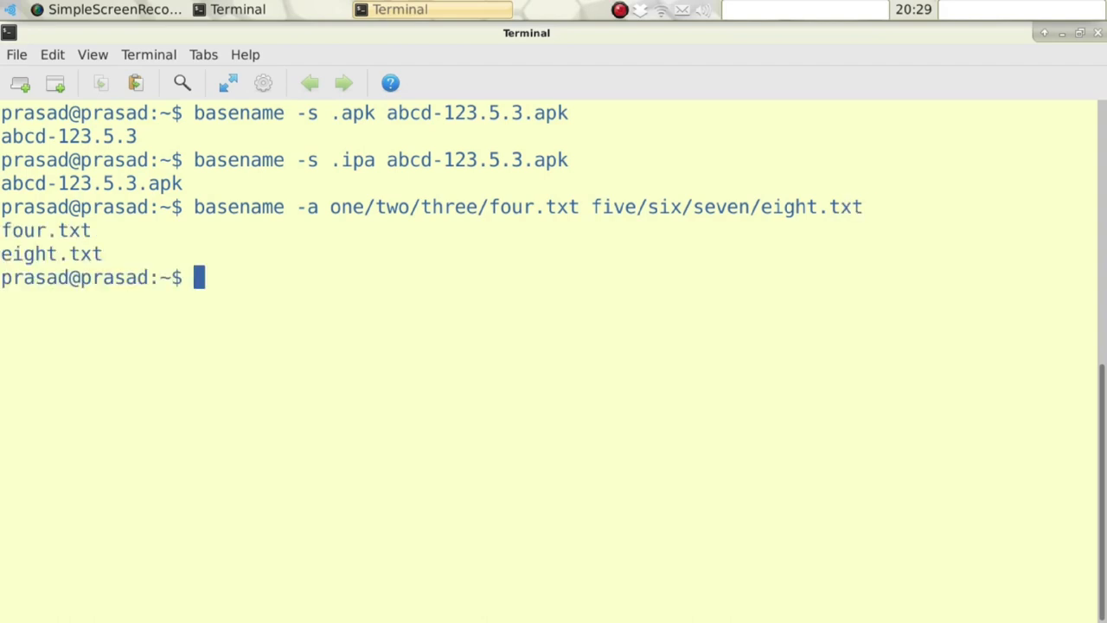